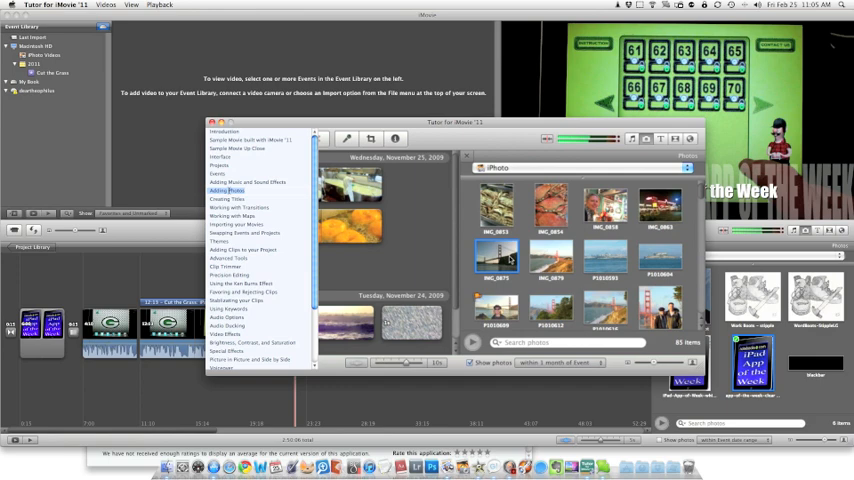
mouse_move(260, 204)
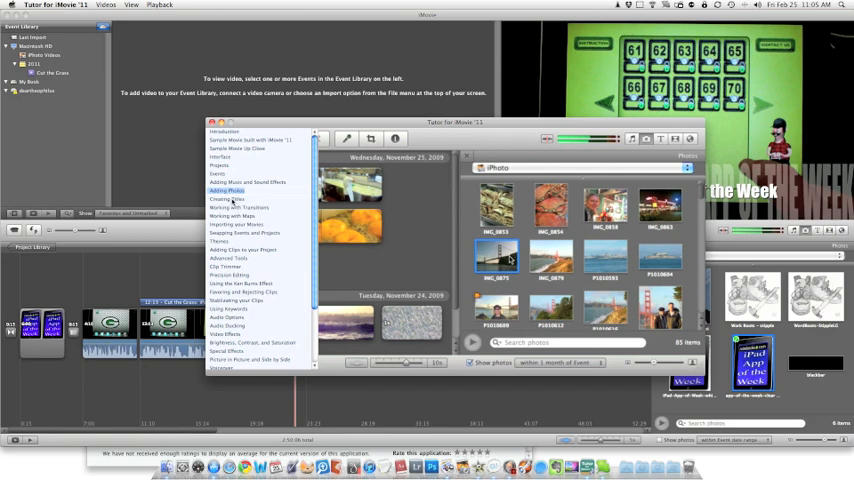
Start the 'Creating Titles' tutorial lesson from the video list, playing full screen
click(228, 200)
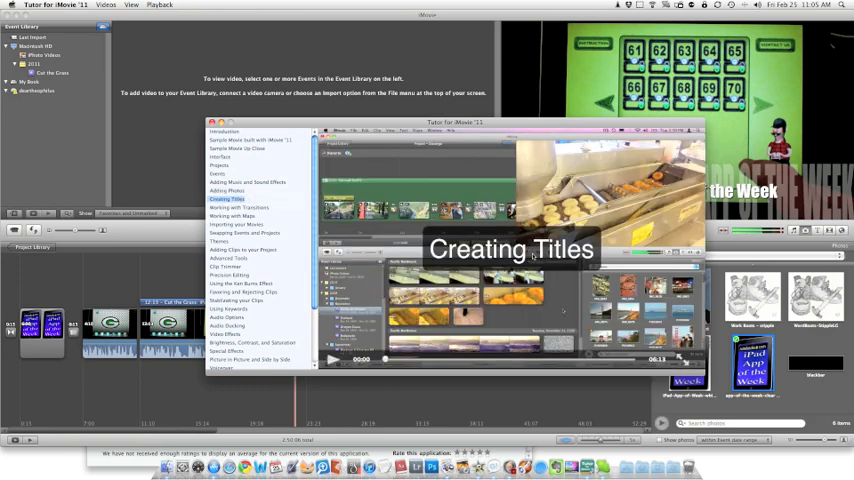
mouse_move(532, 256)
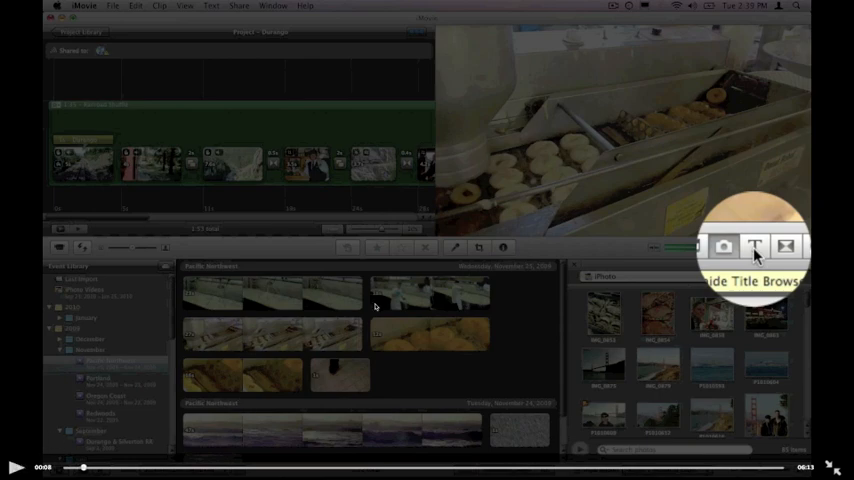
mouse_move(408, 248)
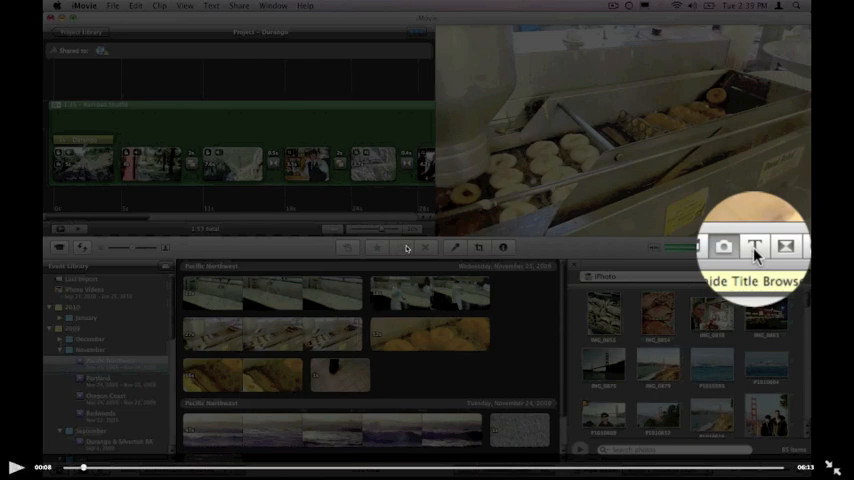